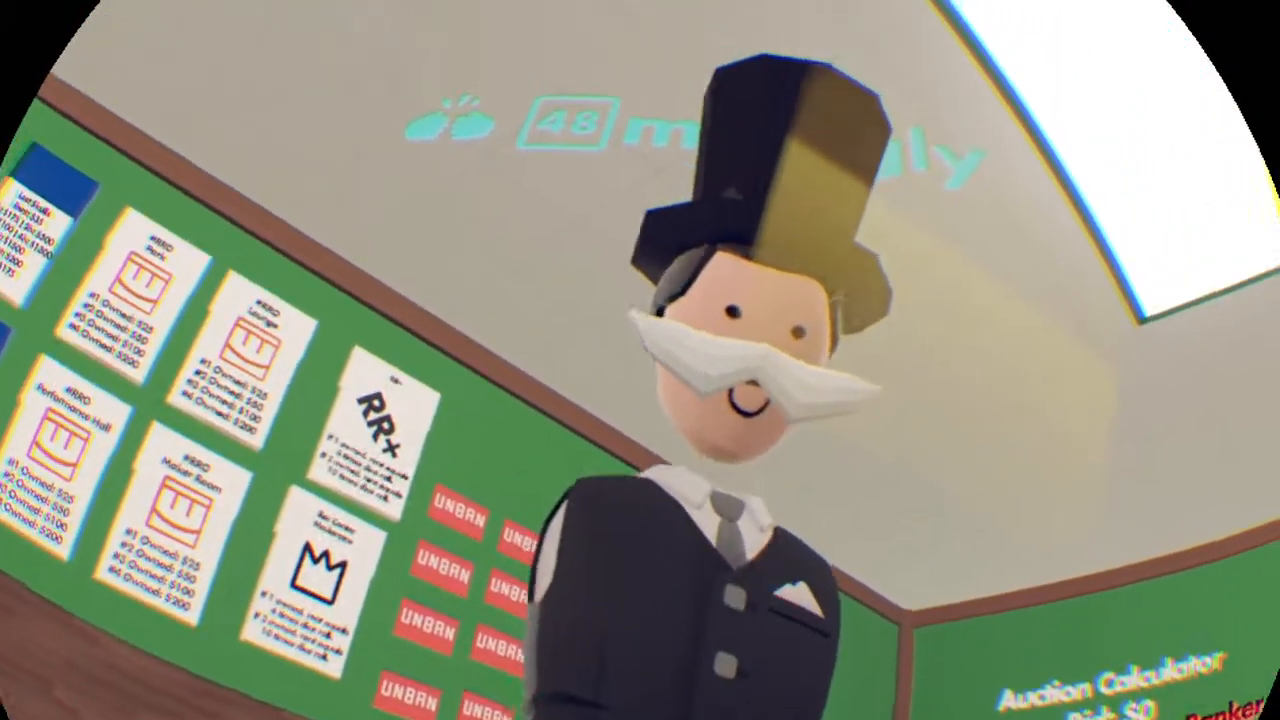
mouse_move(640, 360)
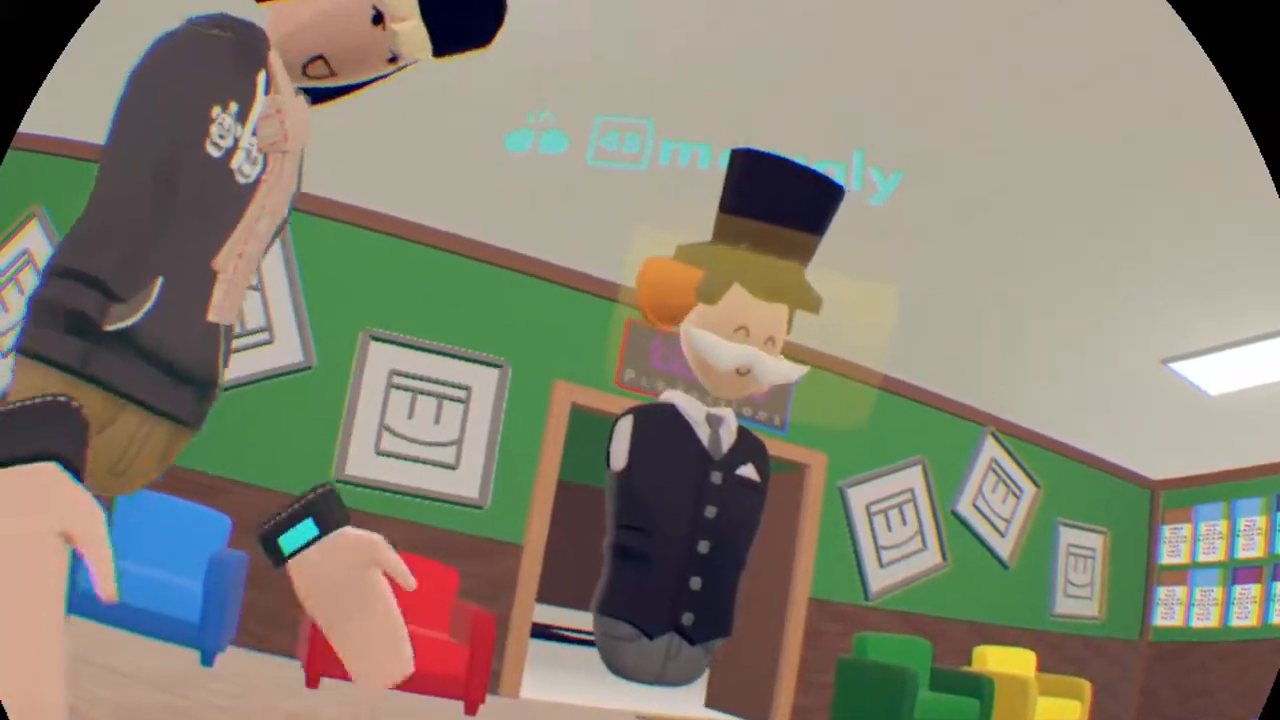
mouse_move(640, 360)
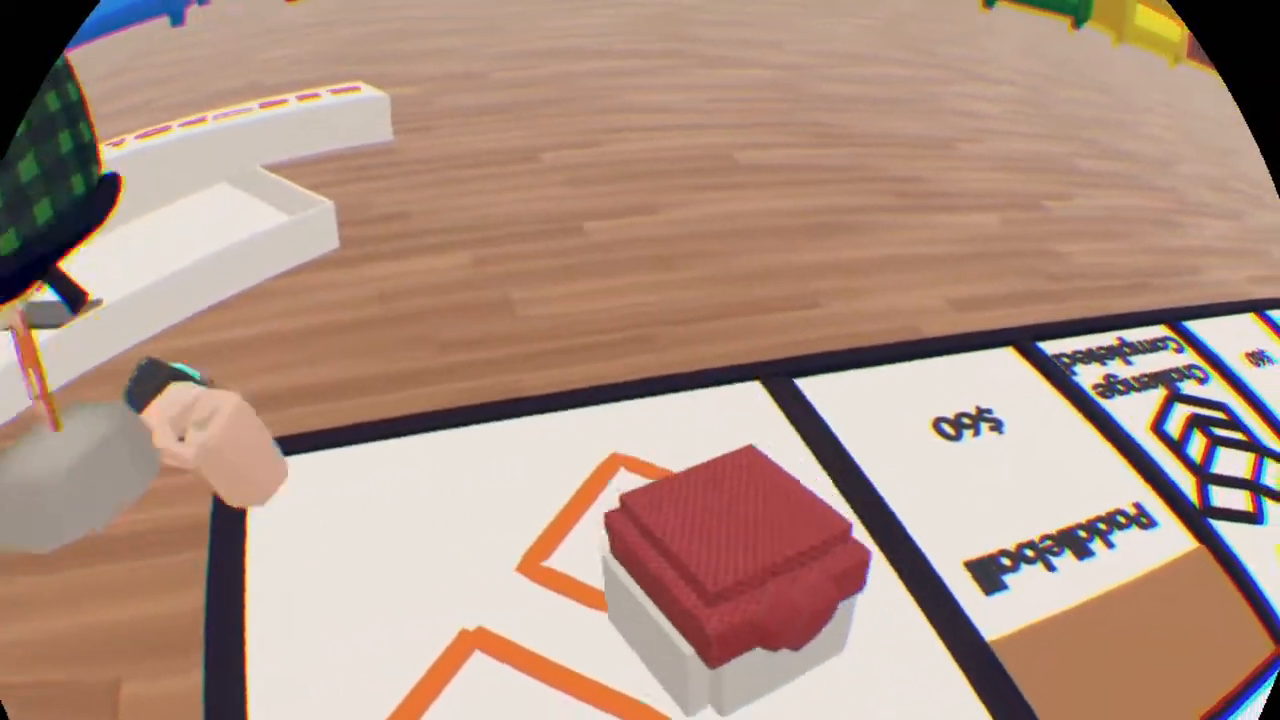
mouse_move(640, 360)
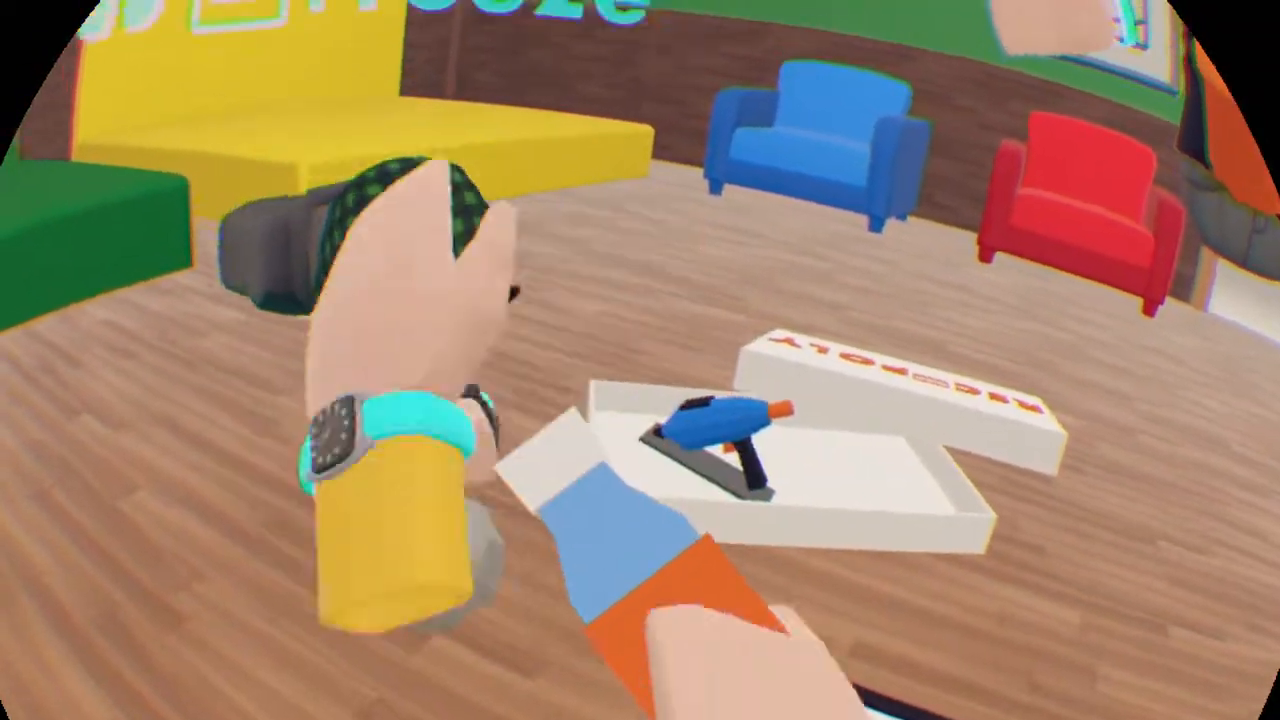
mouse_move(640, 360)
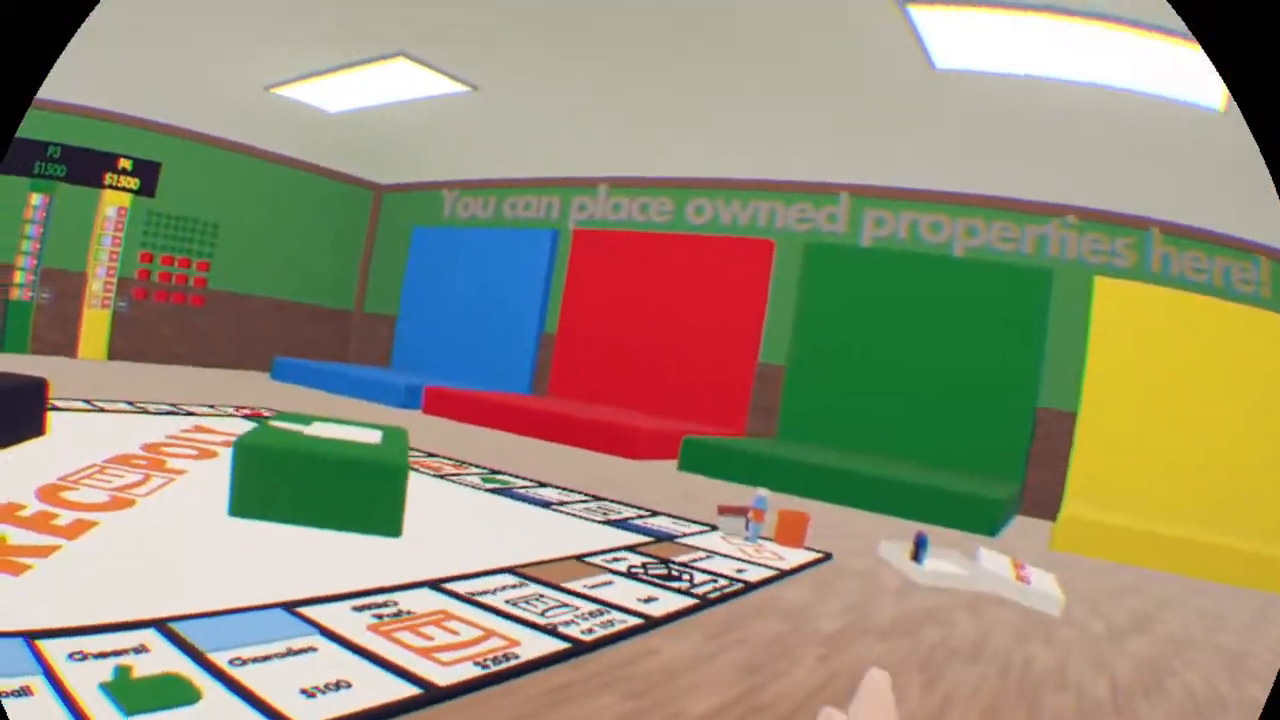
mouse_move(640, 360)
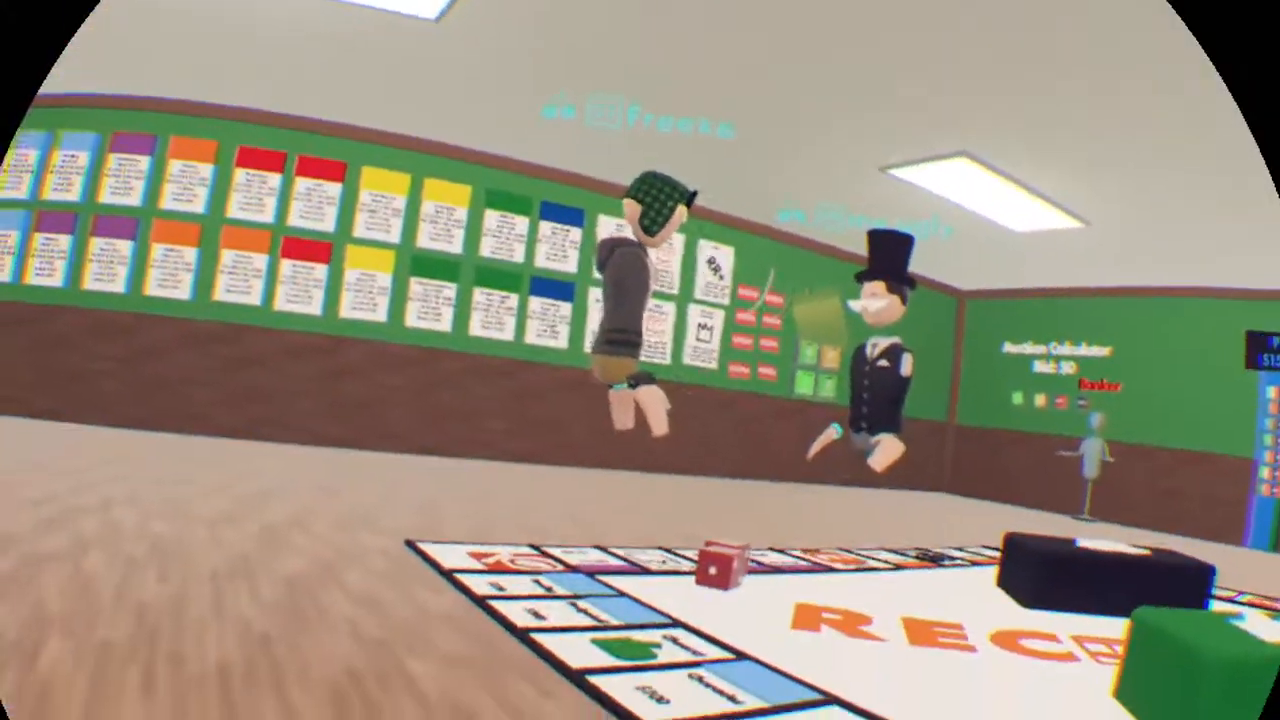
mouse_move(640, 360)
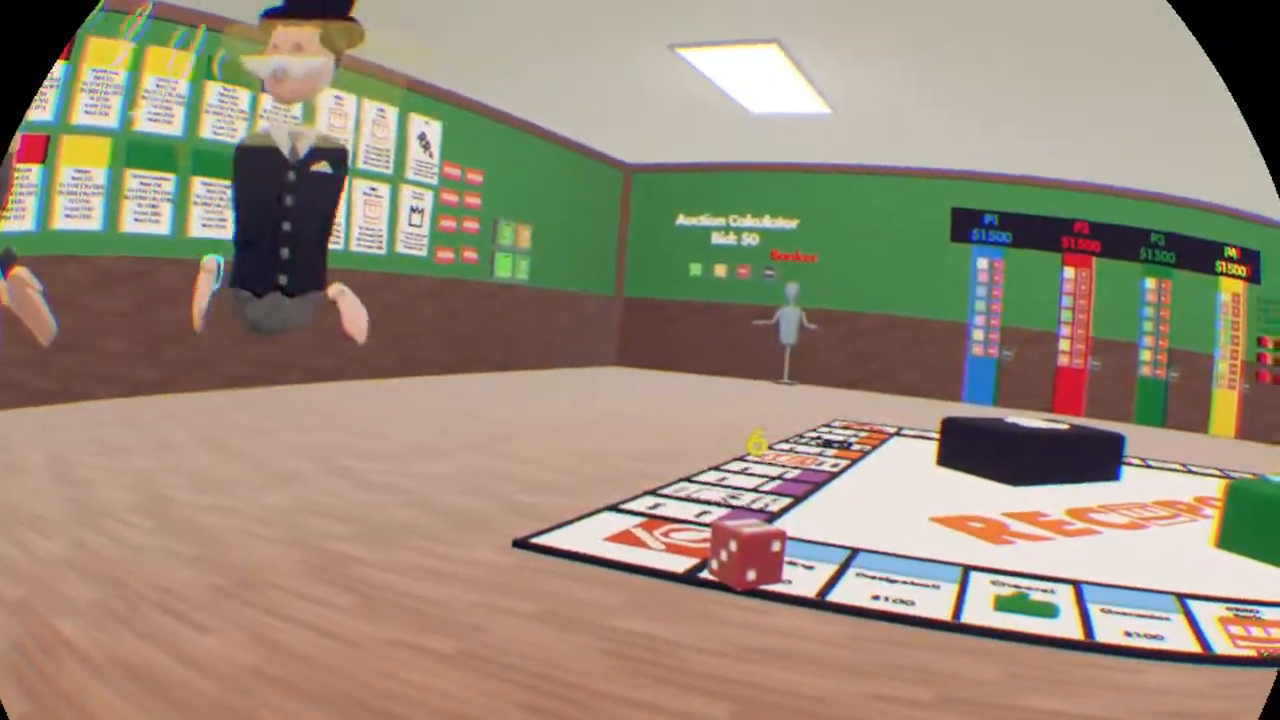
mouse_move(640, 360)
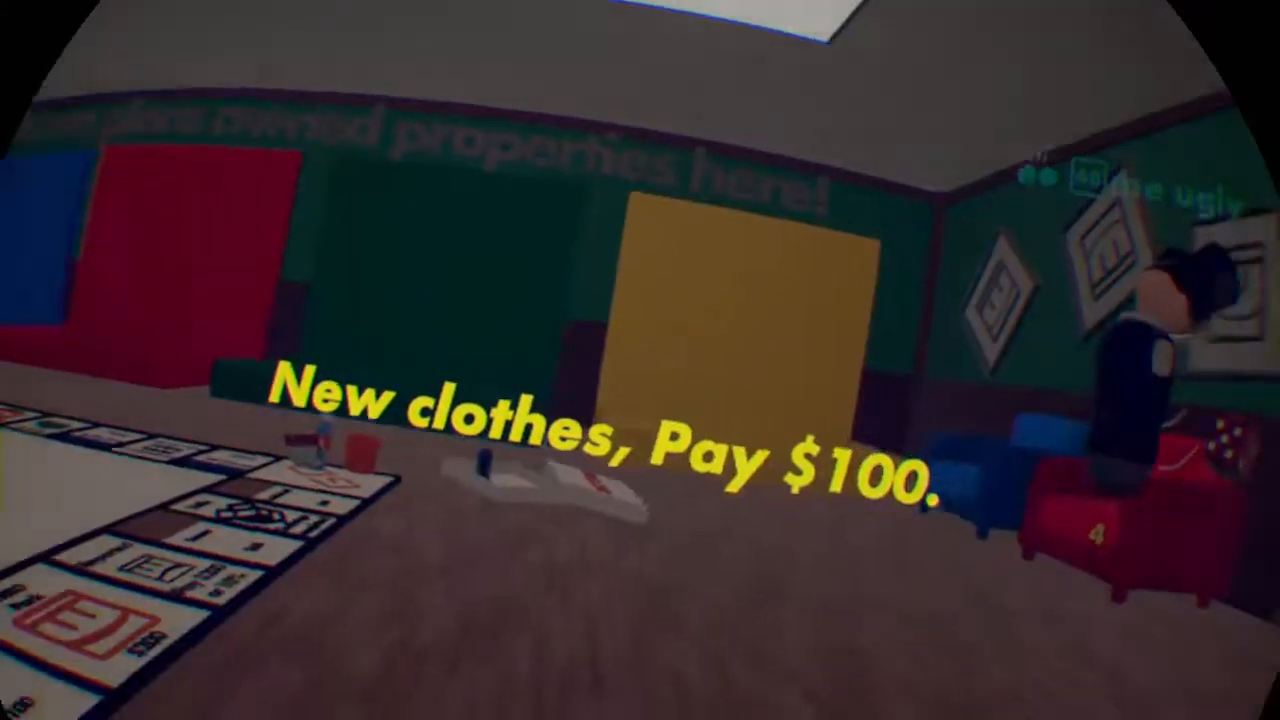
mouse_move(640, 360)
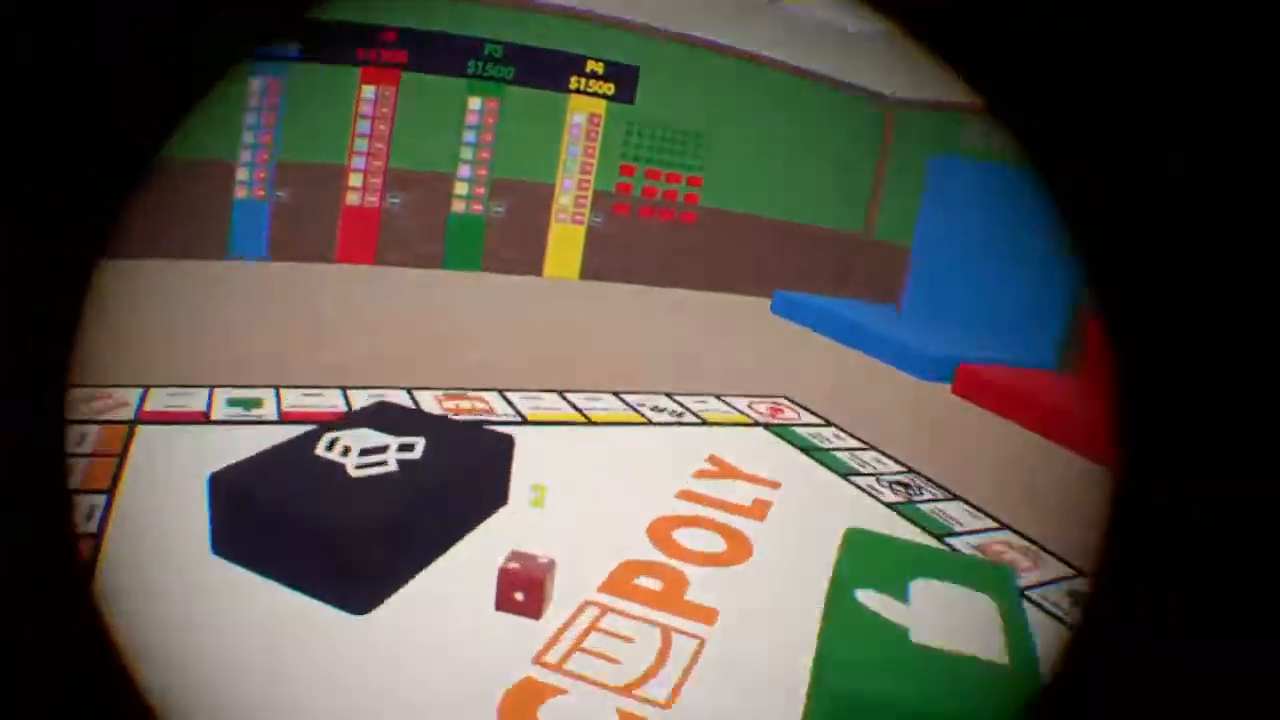
mouse_move(640, 360)
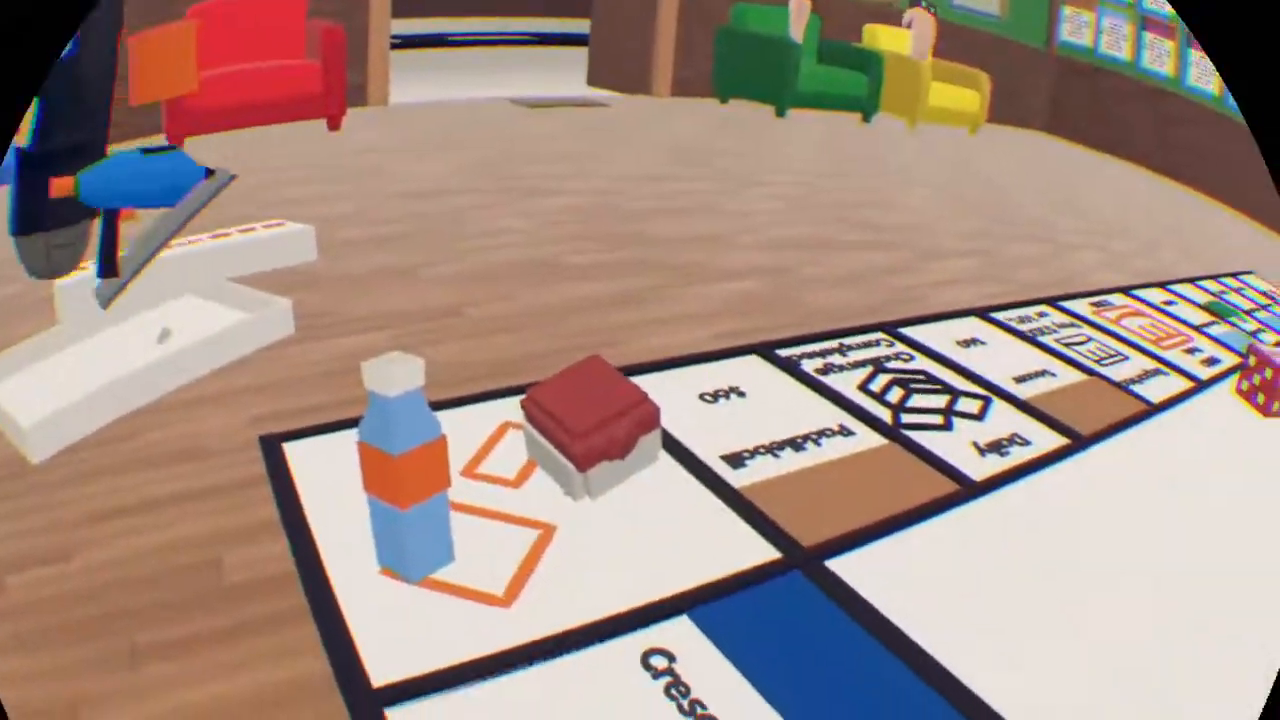
mouse_move(640, 360)
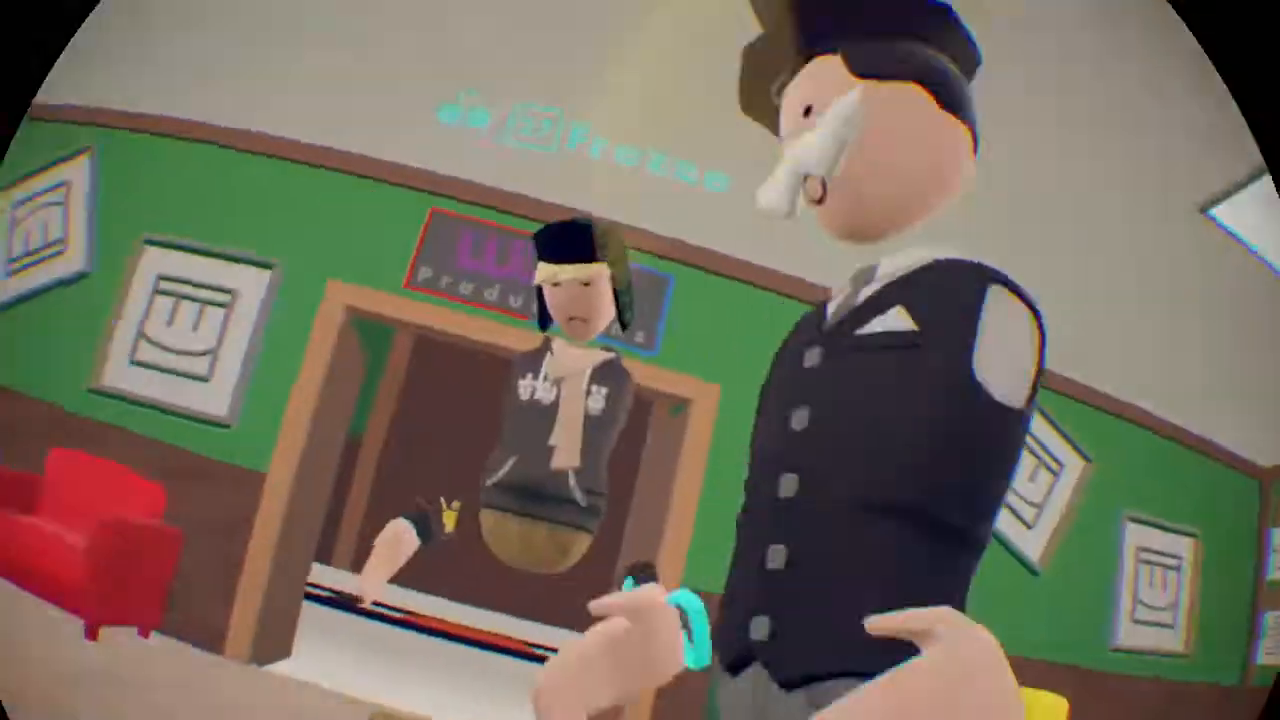
mouse_move(640, 360)
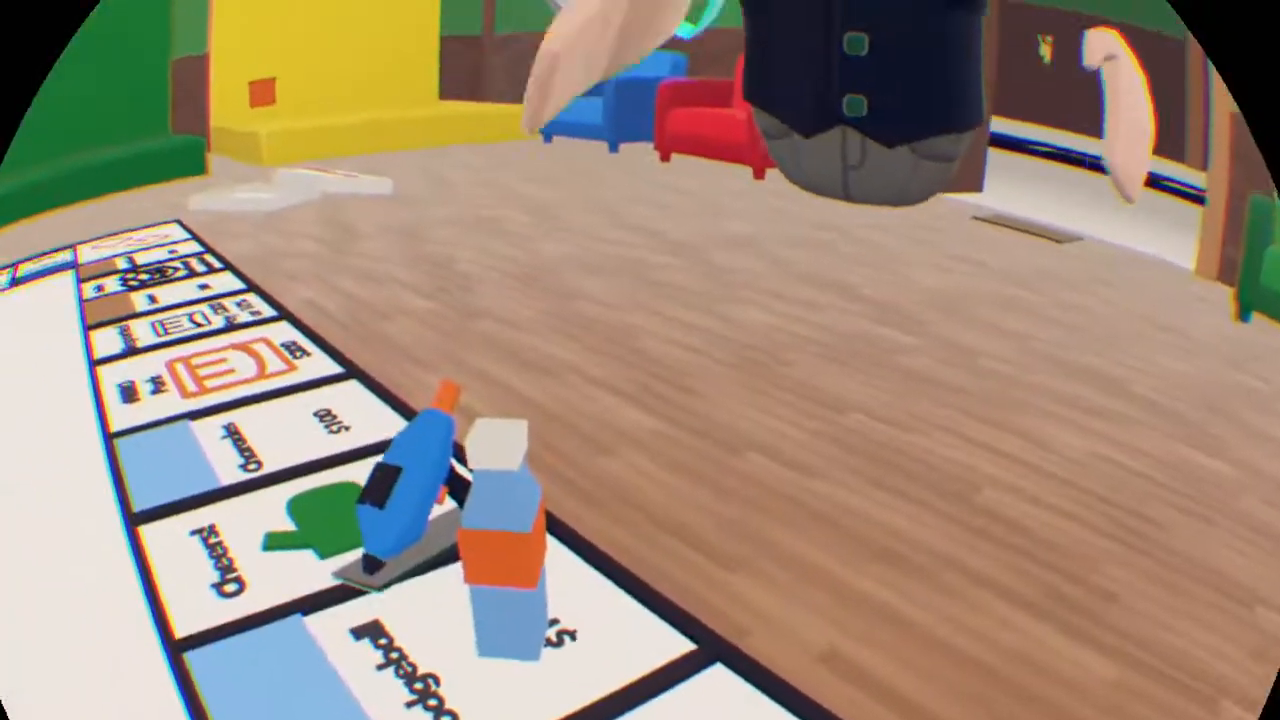
mouse_move(640, 360)
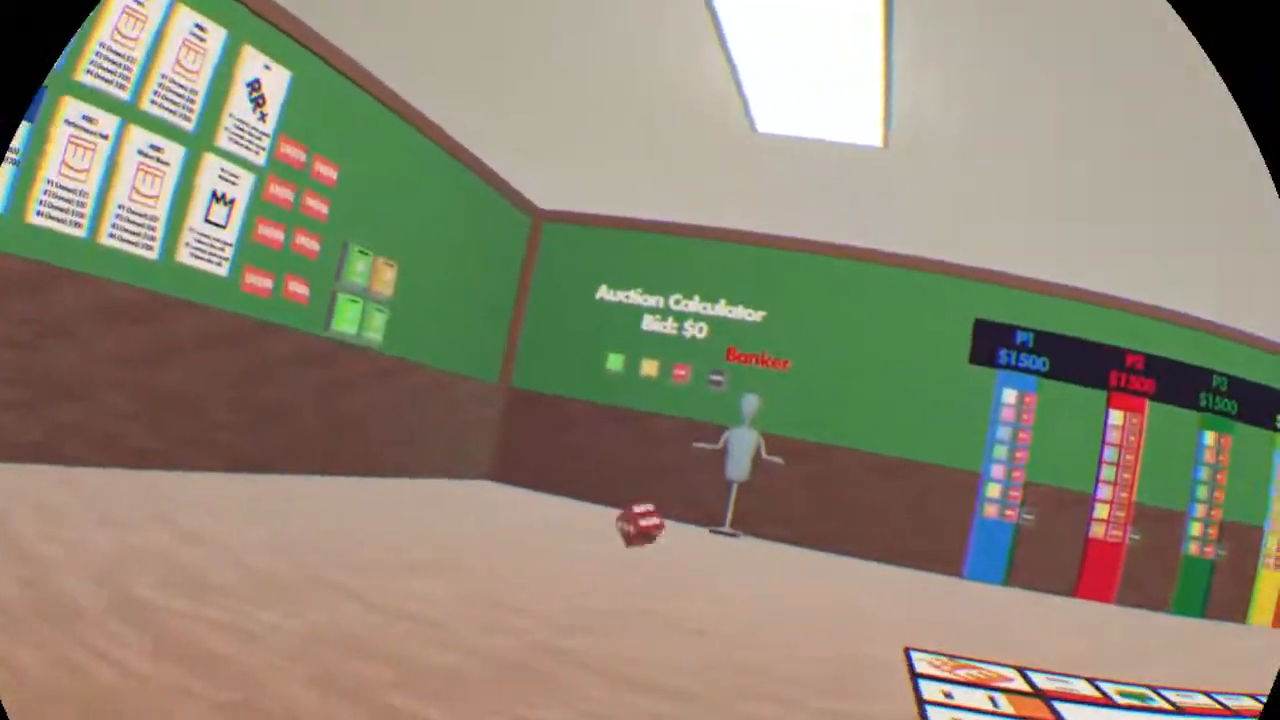
mouse_move(640, 360)
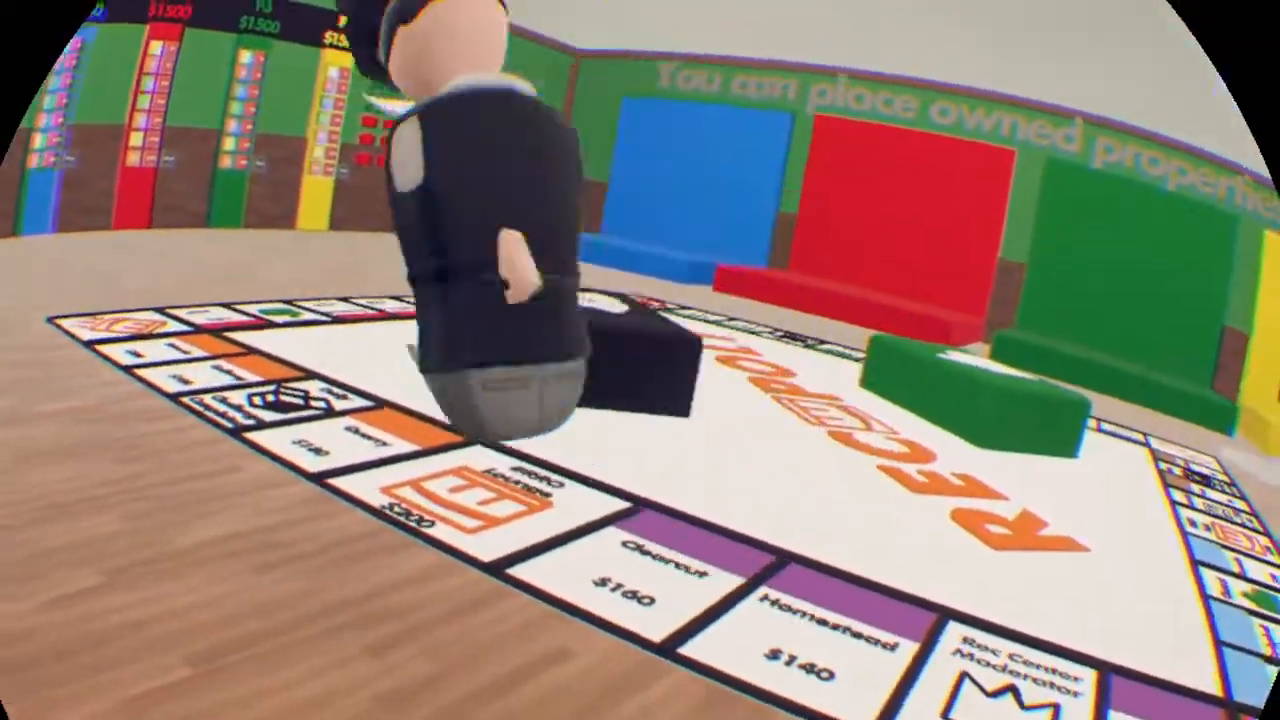
mouse_move(640, 360)
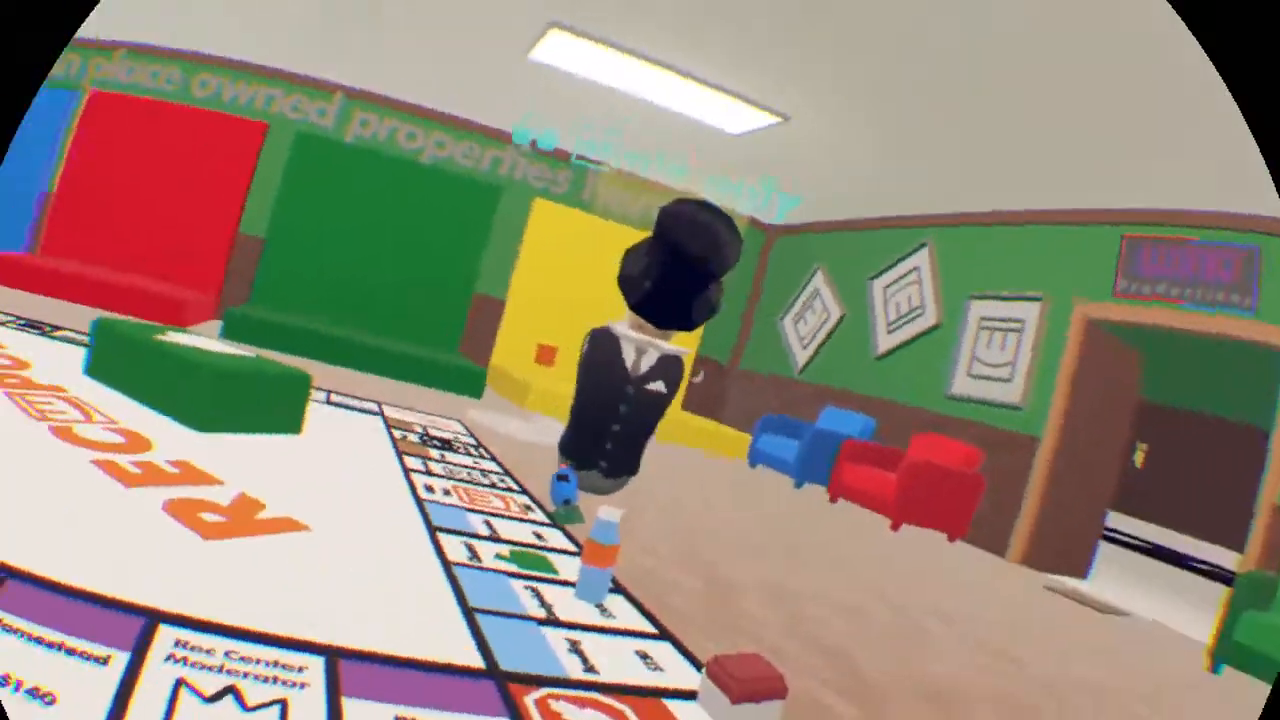
mouse_move(640, 360)
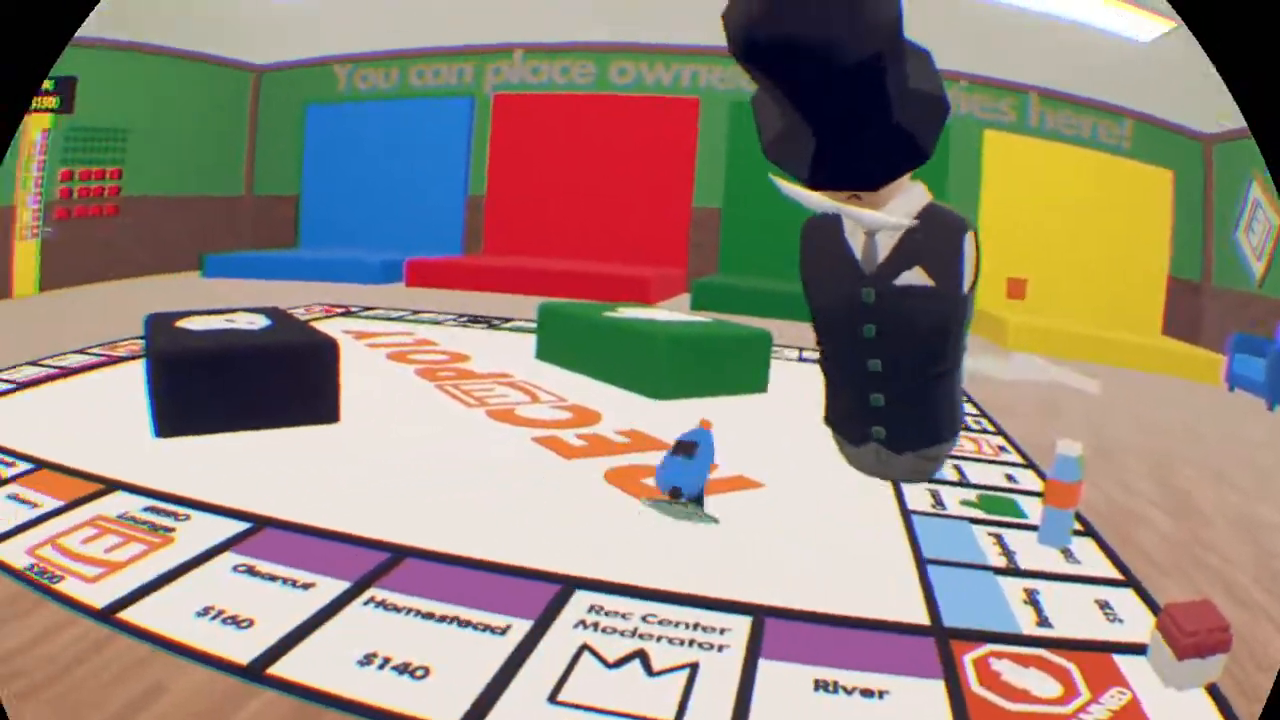
mouse_move(640, 360)
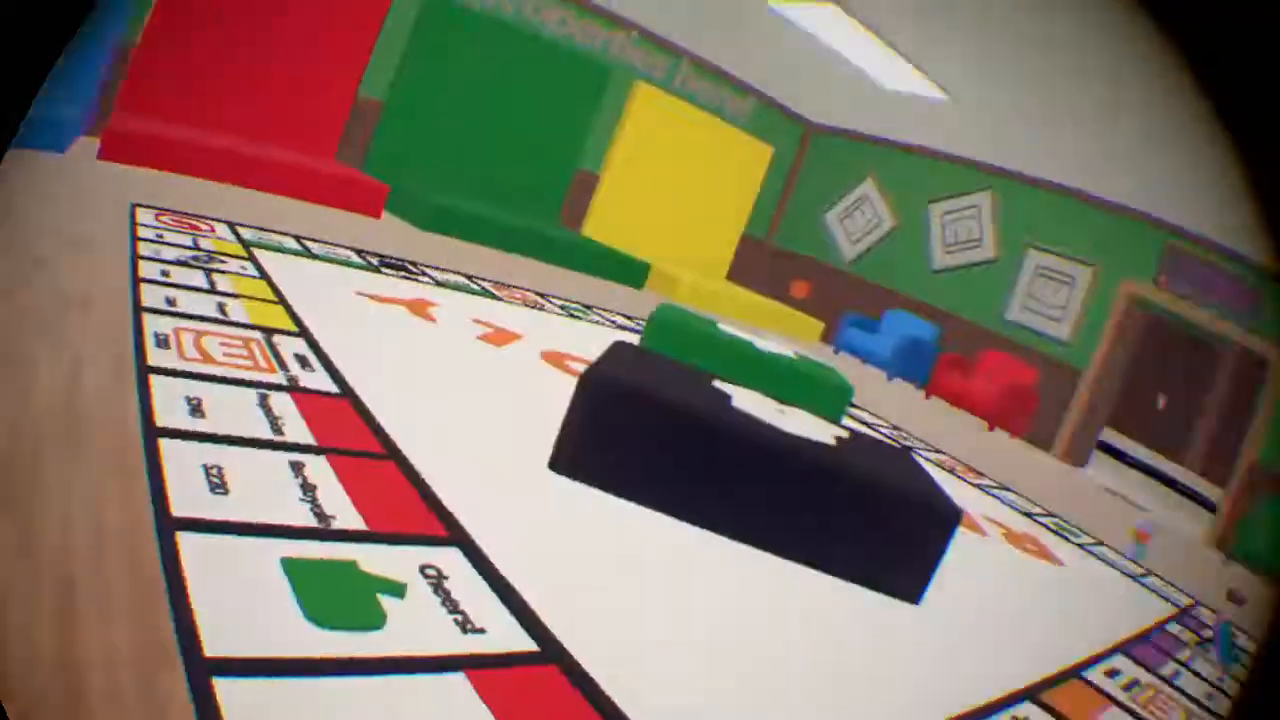
mouse_move(640, 360)
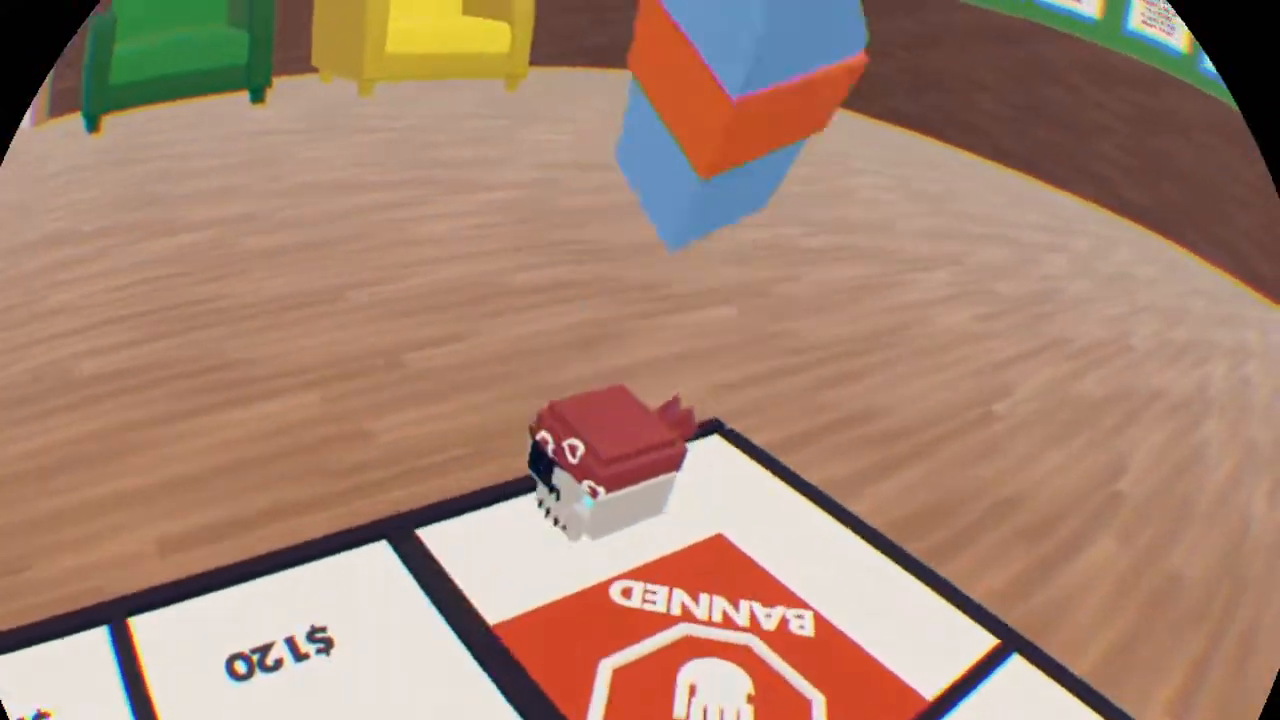
mouse_move(640, 360)
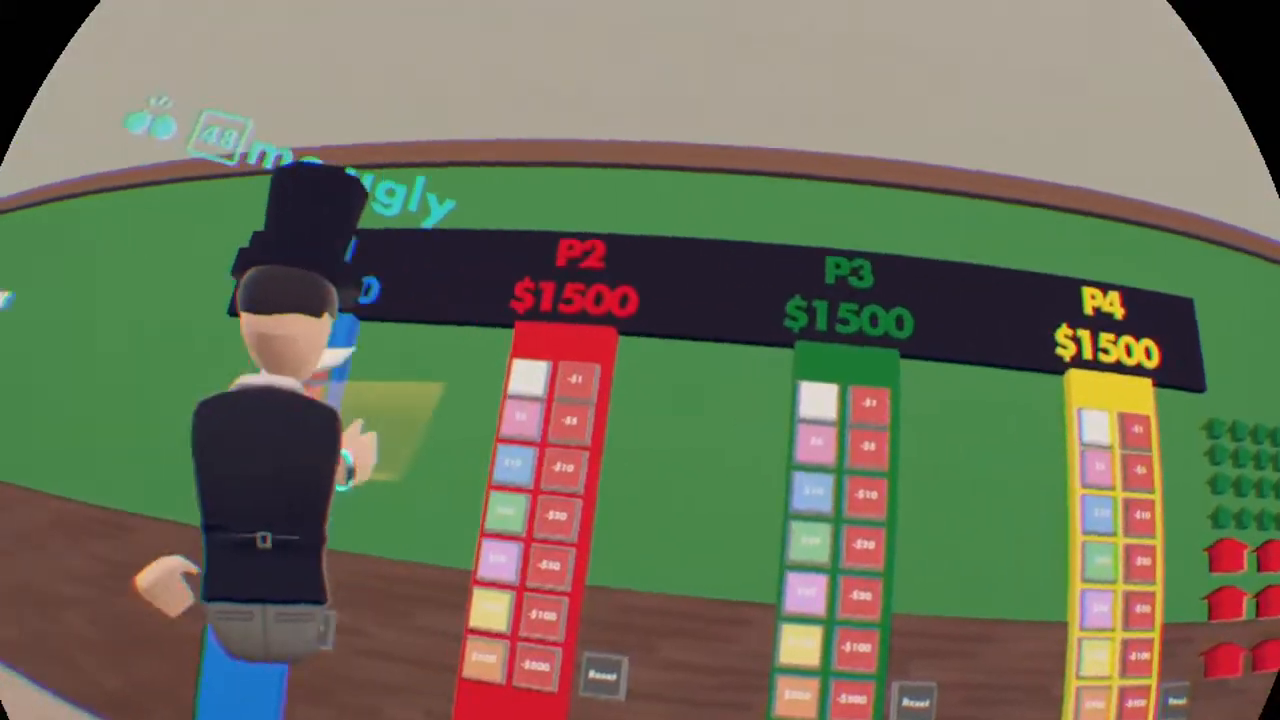
mouse_move(640, 360)
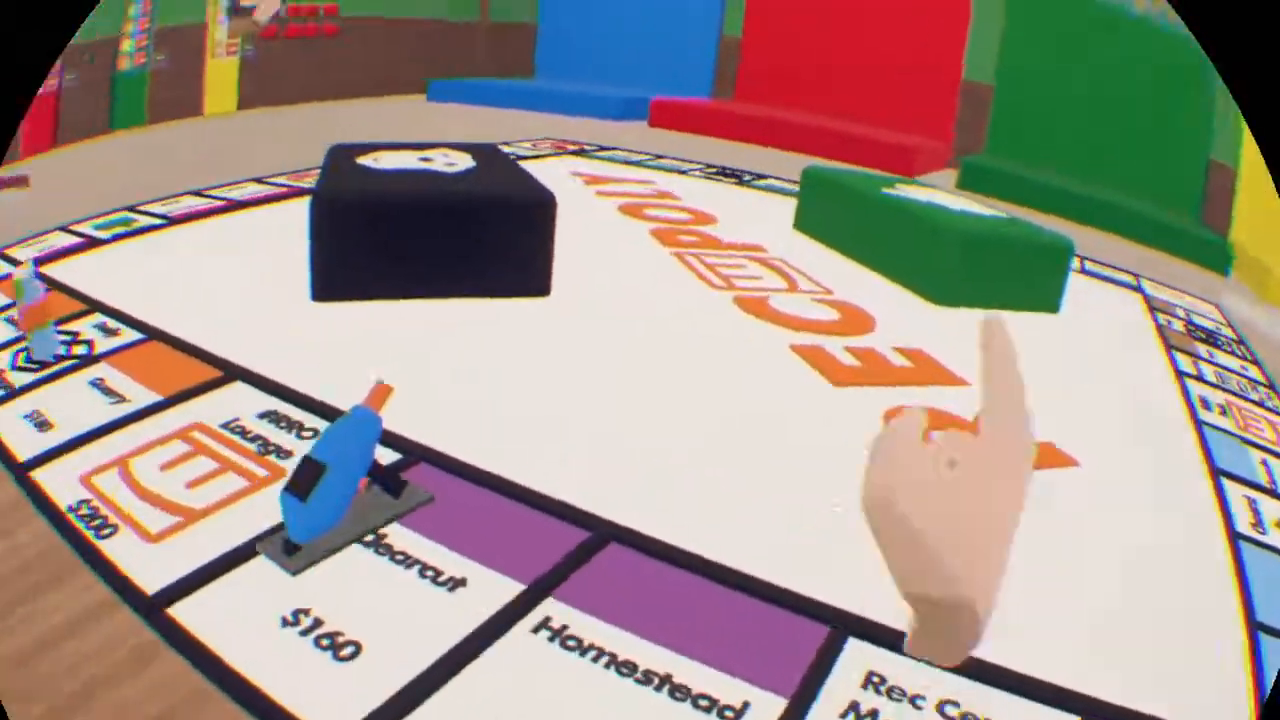
mouse_move(640, 360)
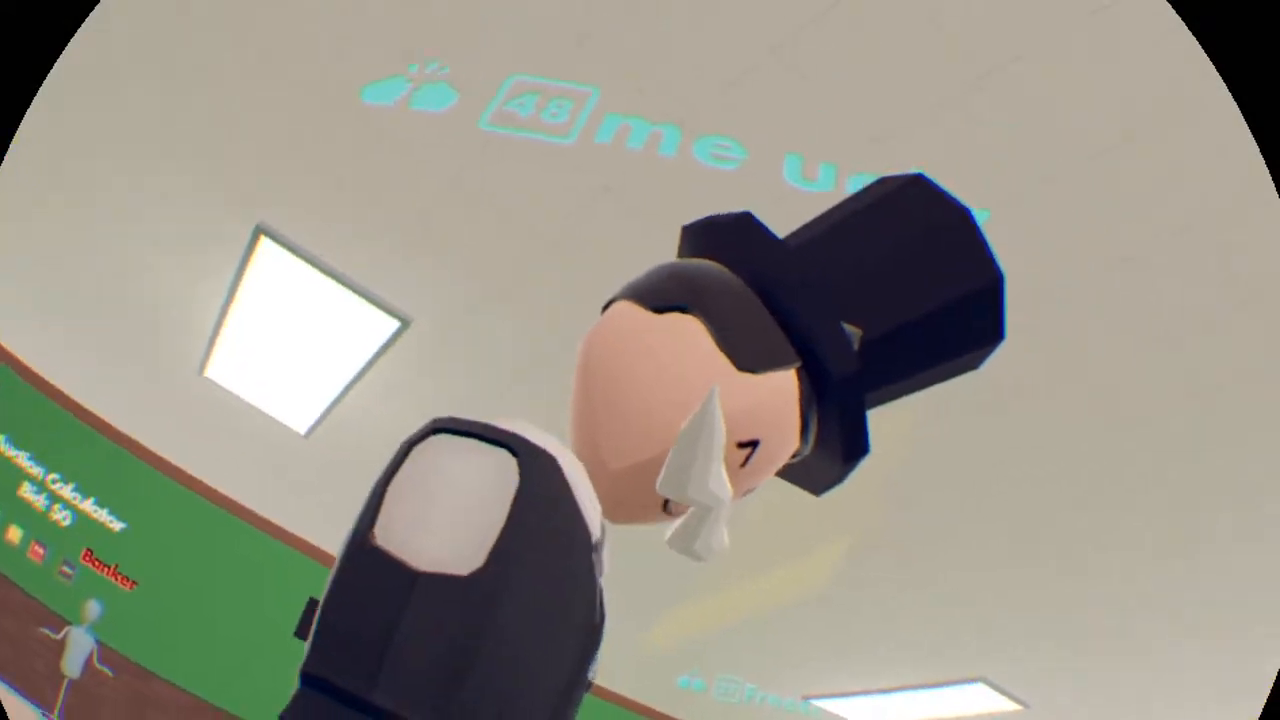
mouse_move(640, 360)
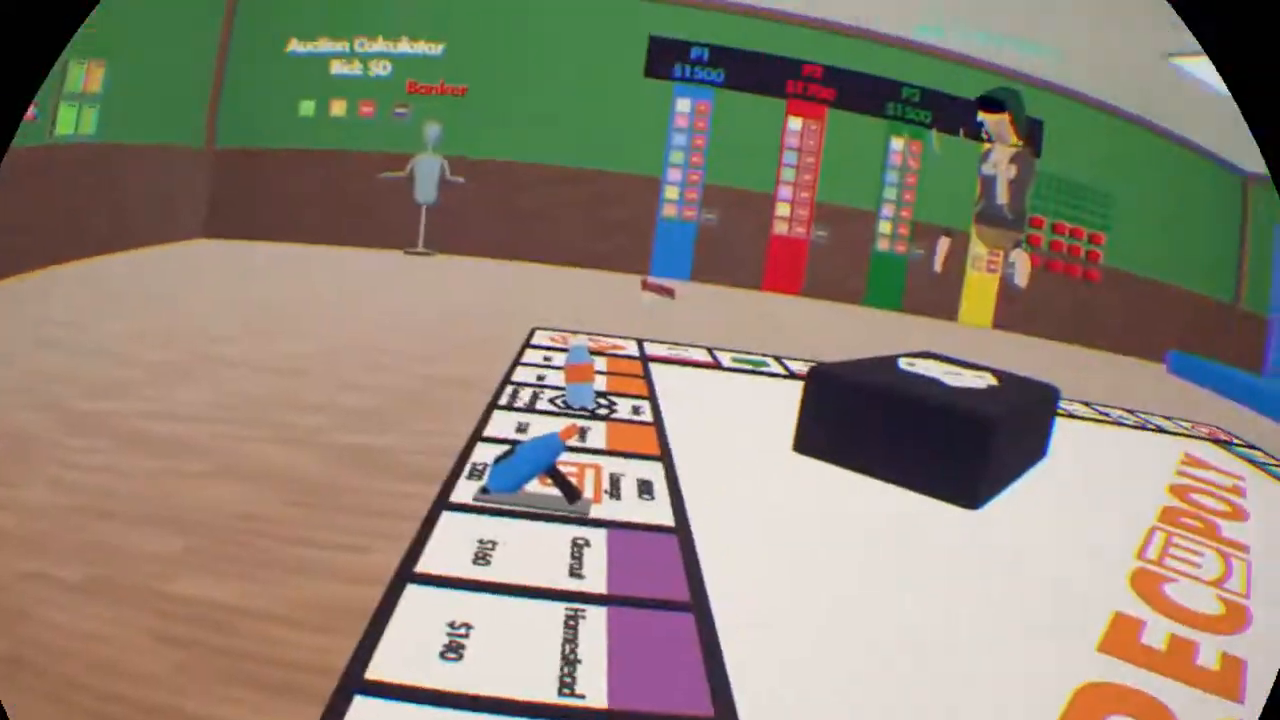
mouse_move(640, 360)
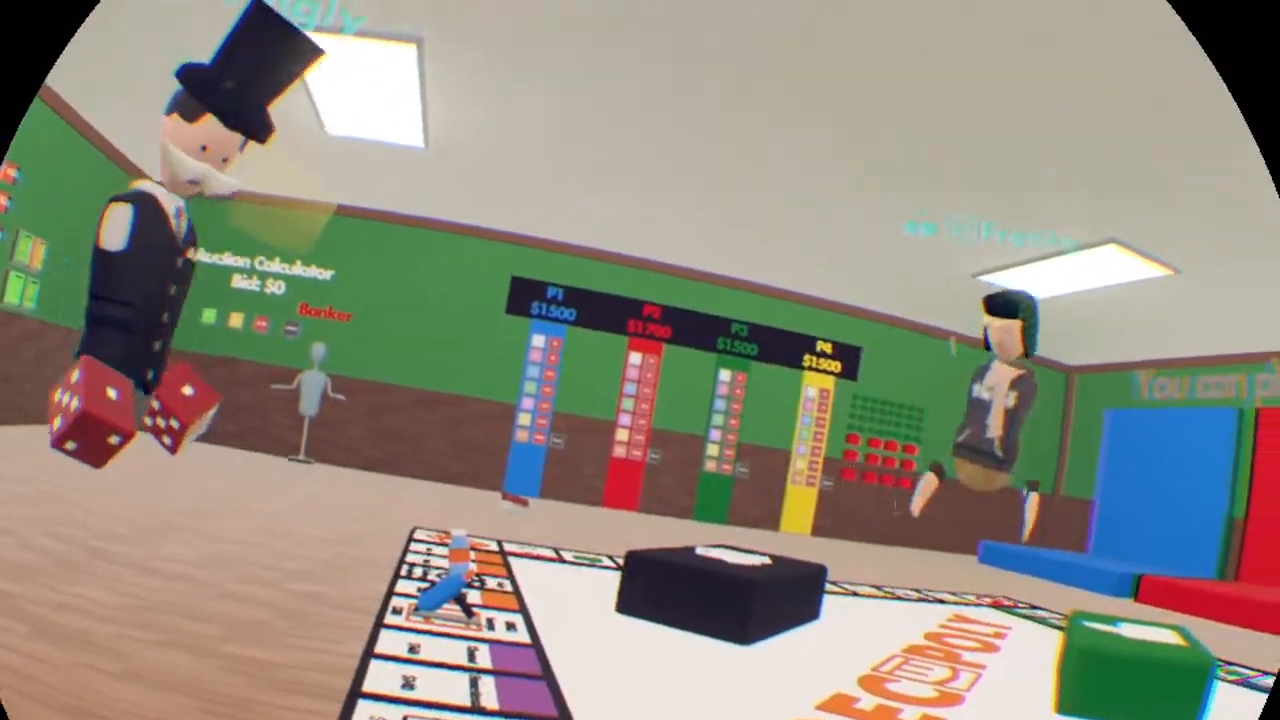